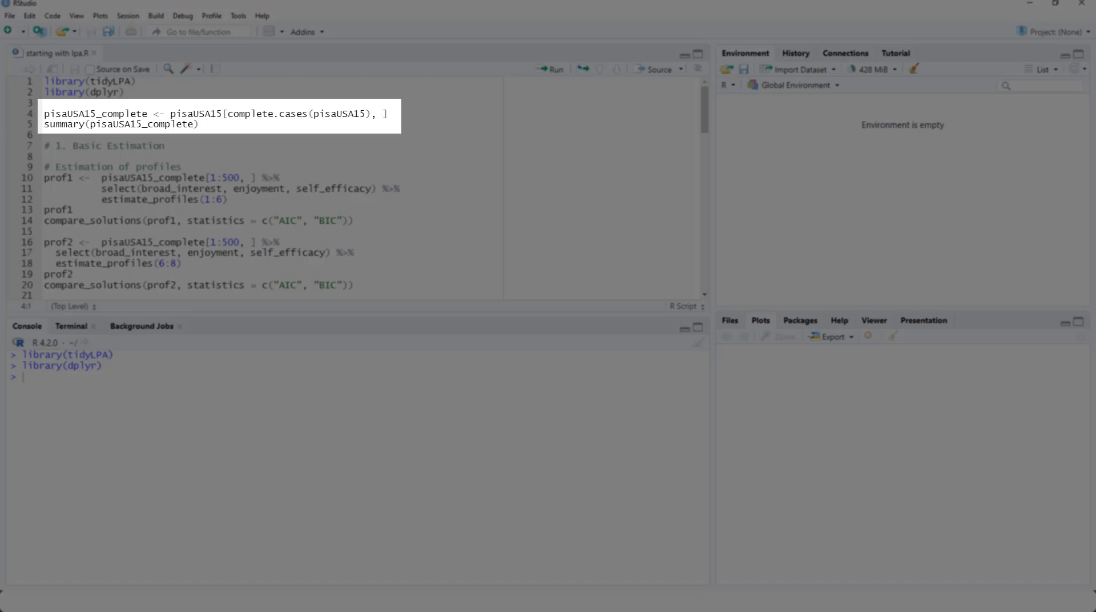
Step: Create pisaUSA15_complete from complete cases of pisaUSA15 and print its summary statistics
left_click(46, 113)
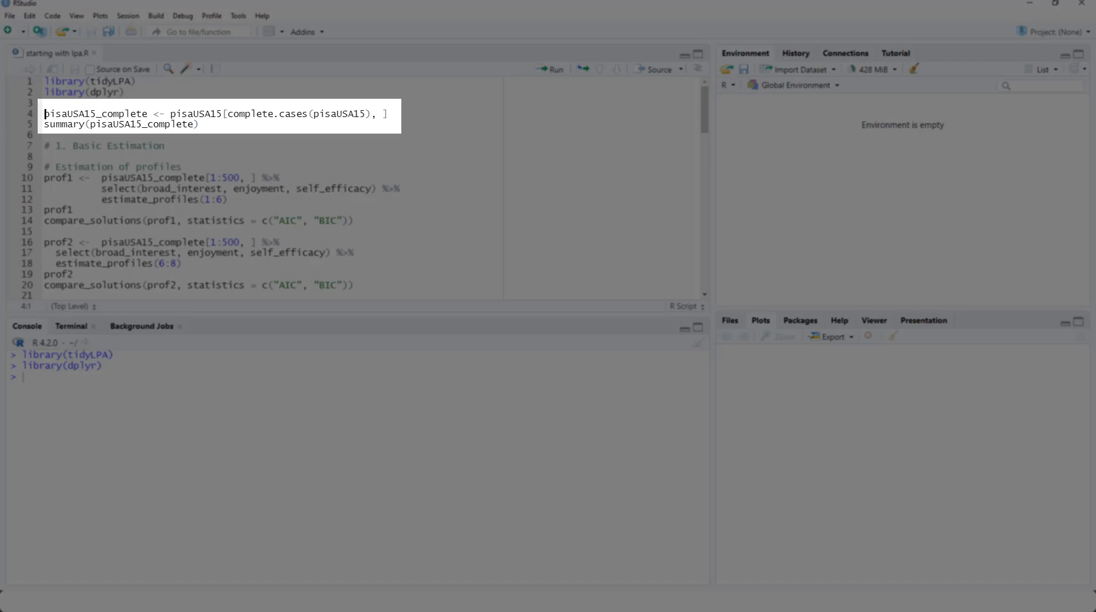
left_click(552, 68)
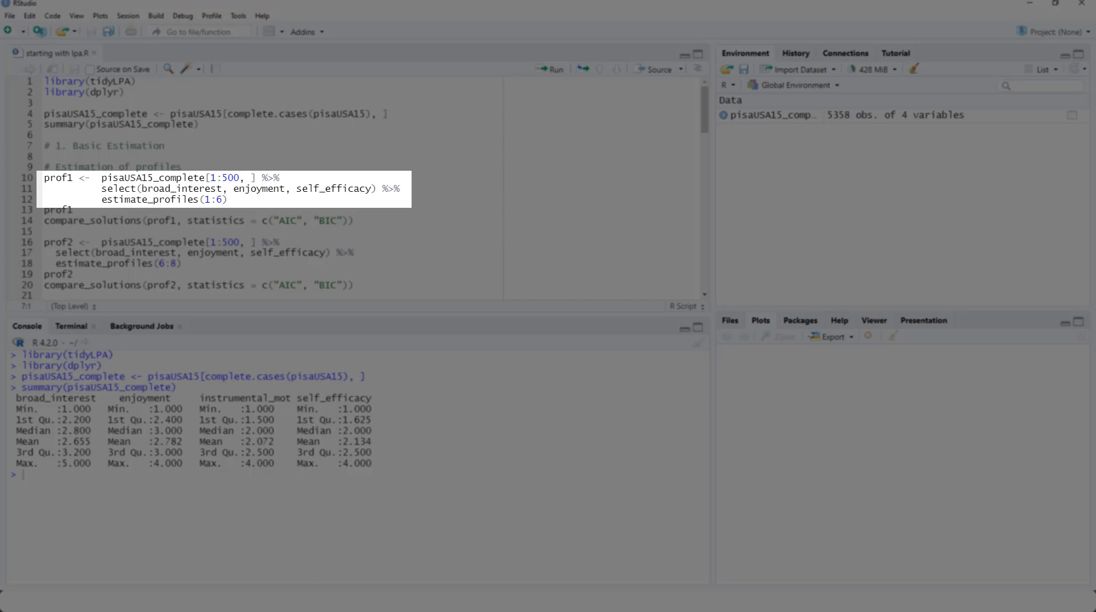
Step: Fit 1–6 profile models on the first 500 students as prof1 and print its fit table
left_click(48, 145)
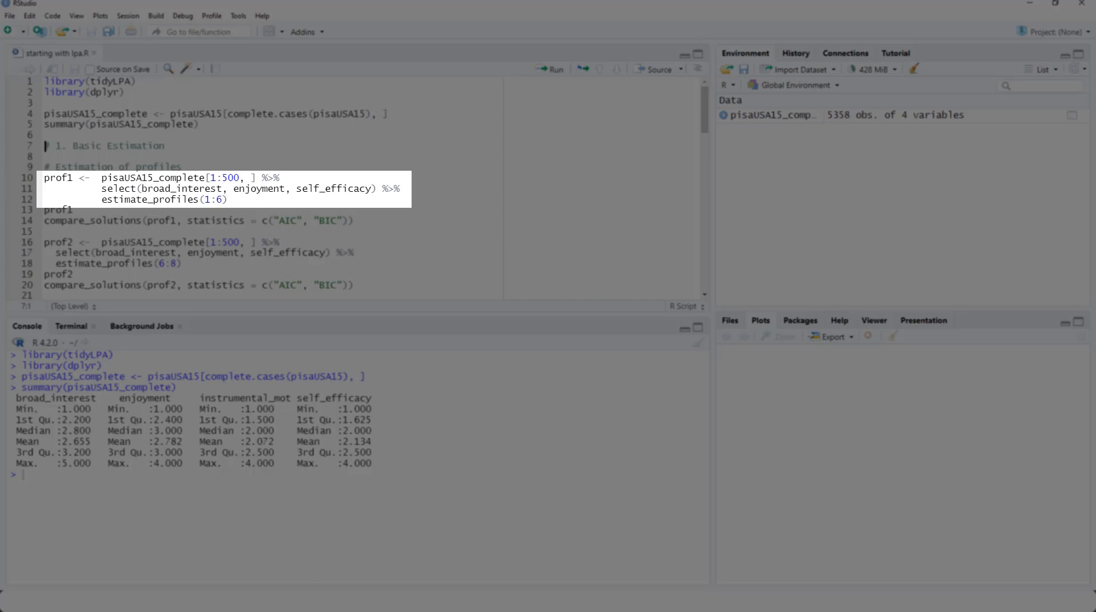
left_click(45, 177)
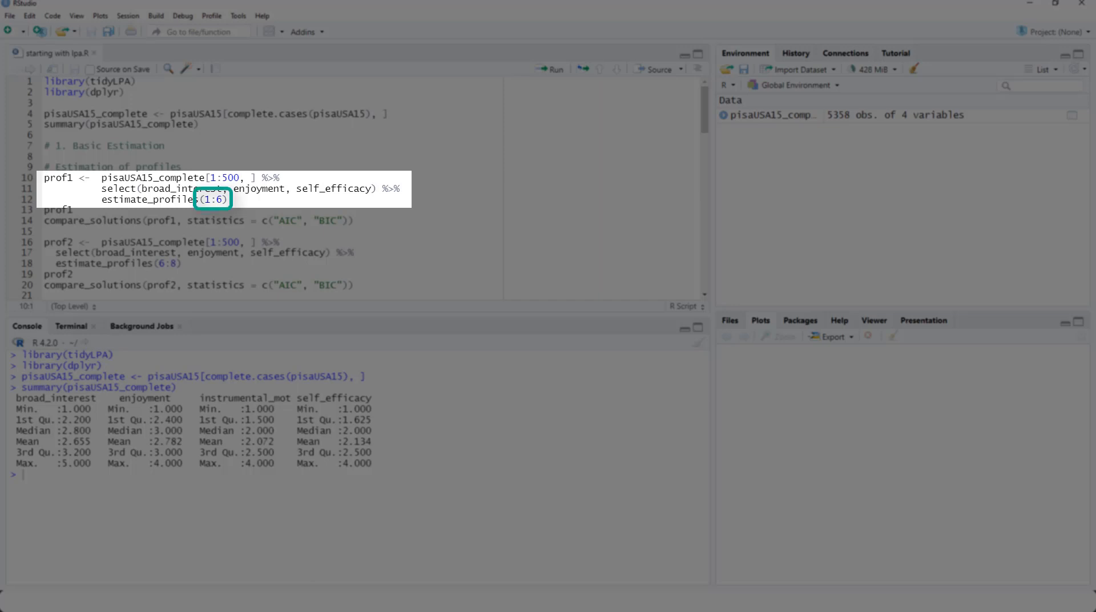
left_click(556, 68)
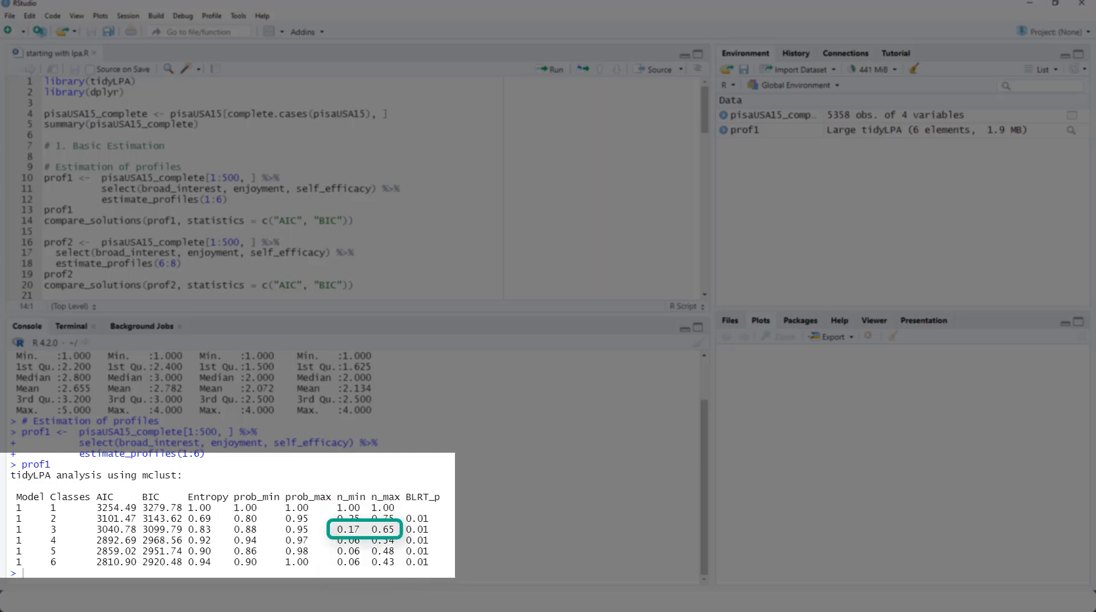
left_click(45, 221)
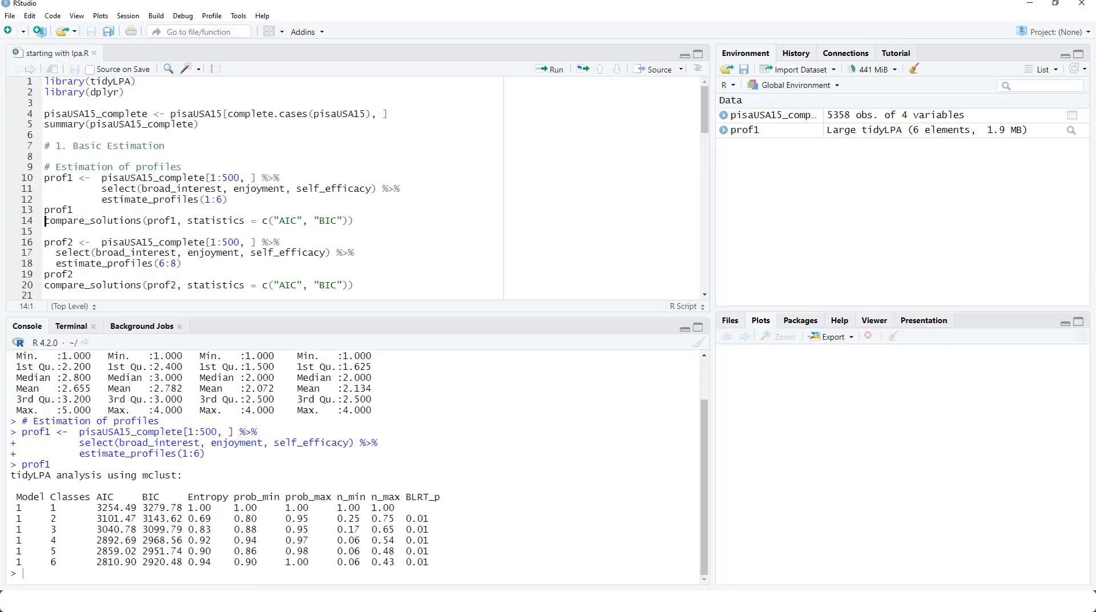
Step: Run compare_solutions on prof1 with AIC and BIC, selecting the 6-class model
triple_click(195, 220)
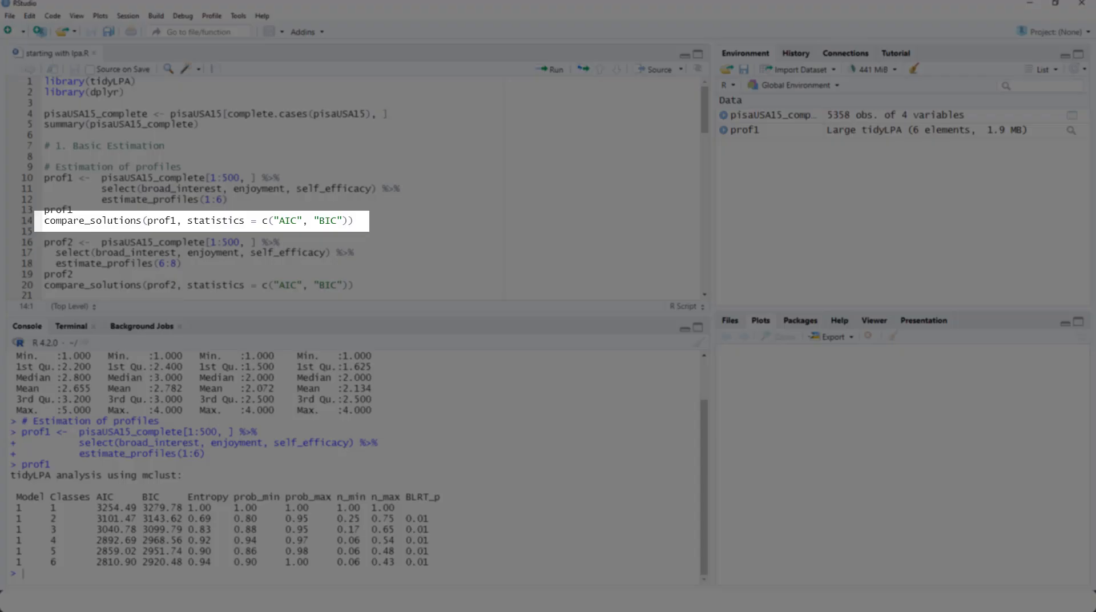
left_click(45, 221)
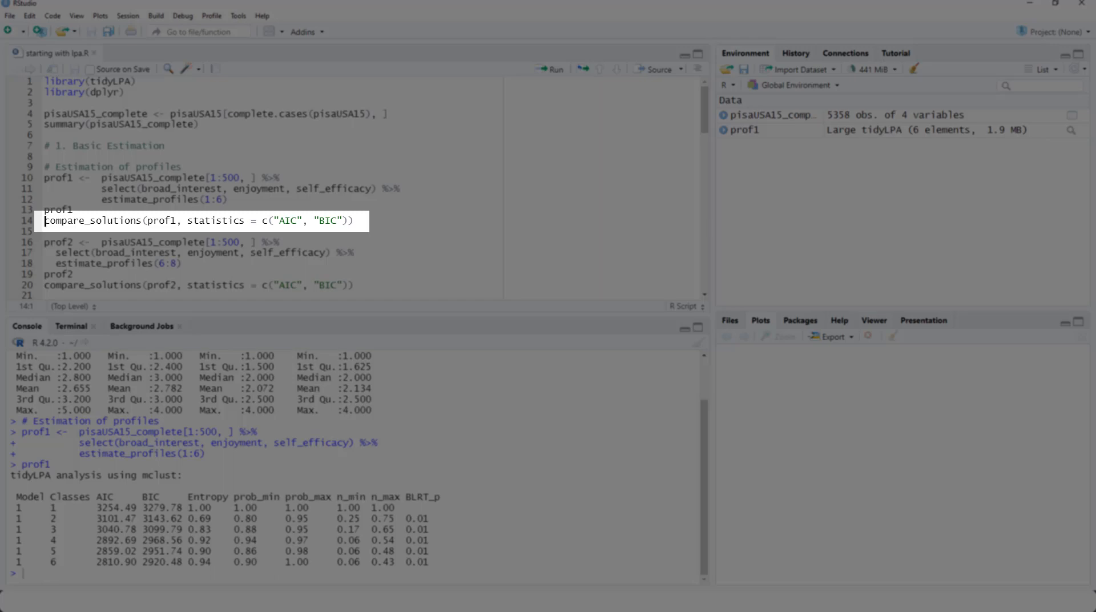
left_click(549, 69)
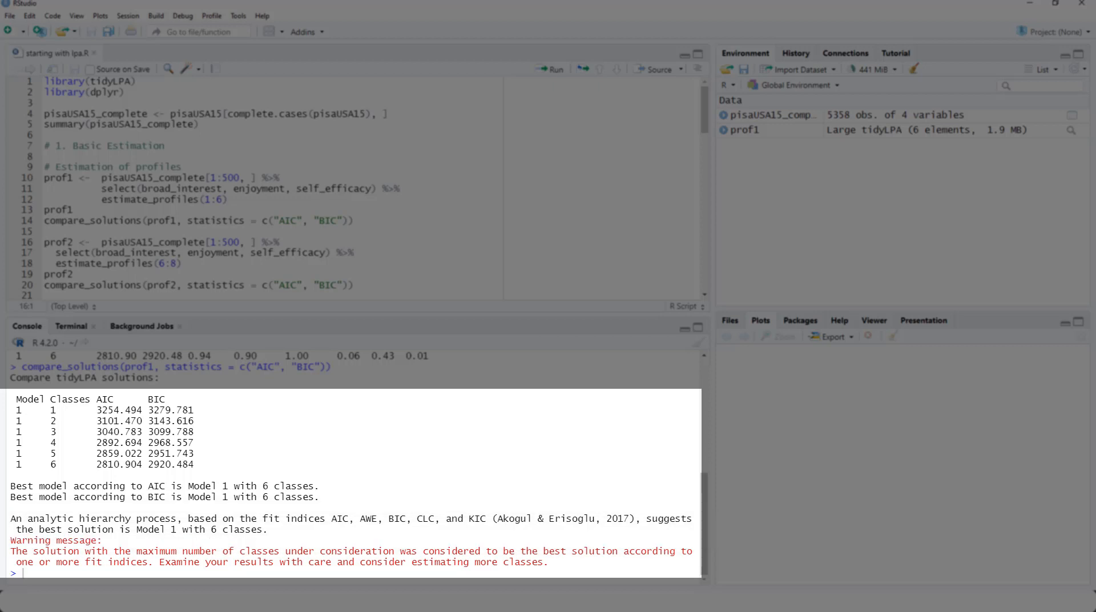
left_click(49, 242)
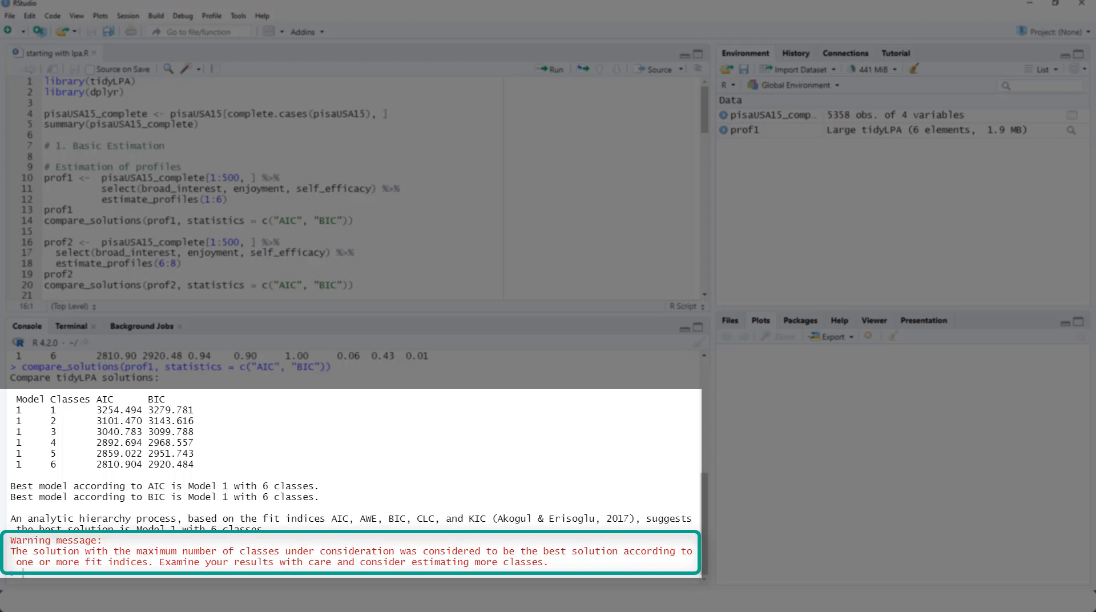
left_click(48, 242)
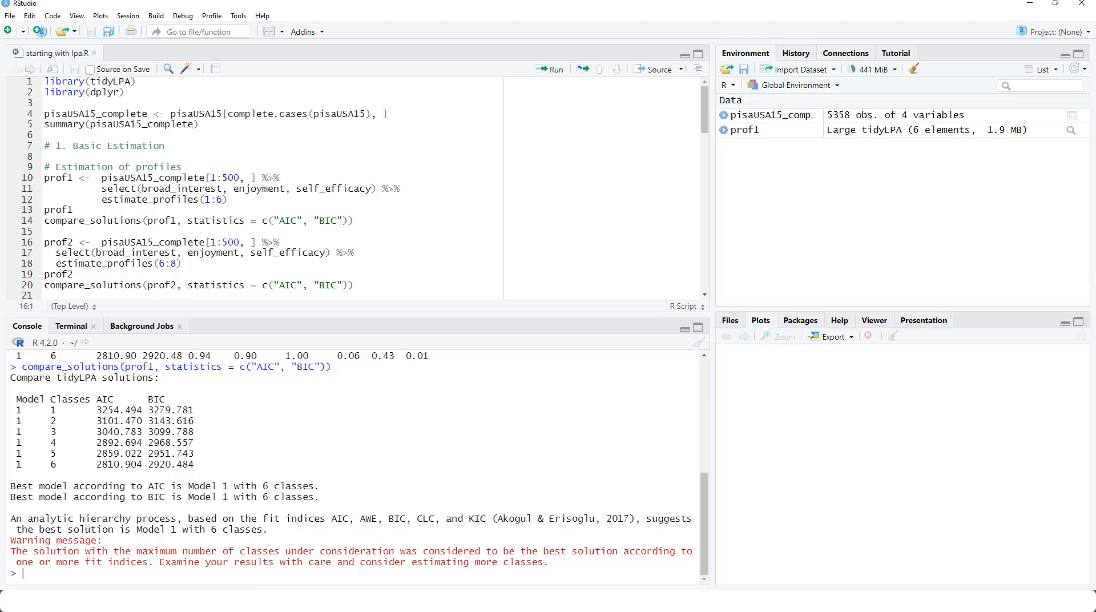
Step: Fit 6–8 profile models as prof2, print get_fit(prof1), and plot prof1's profiles without raw data
left_click(549, 68)
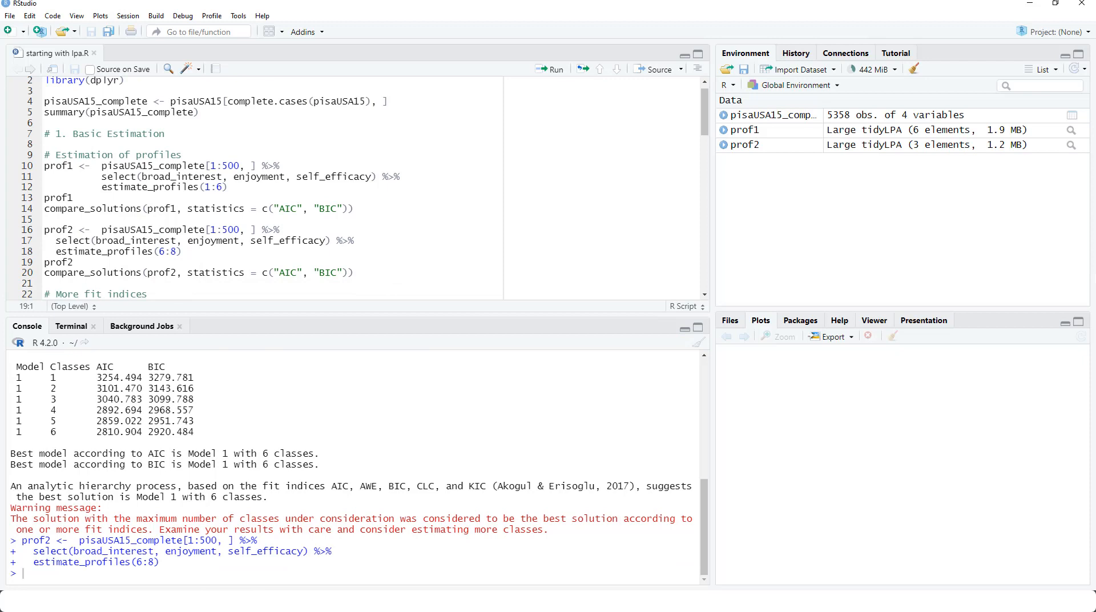
left_click(46, 261)
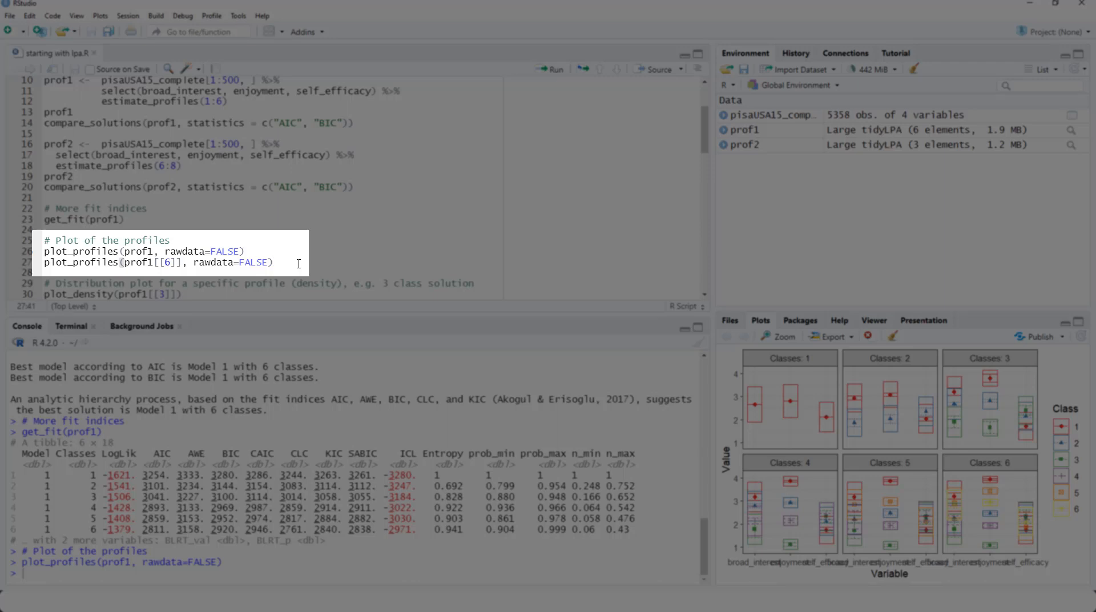
Step: Enlarge and close the profile plot, then the three-class density plot
left_click(777, 336)
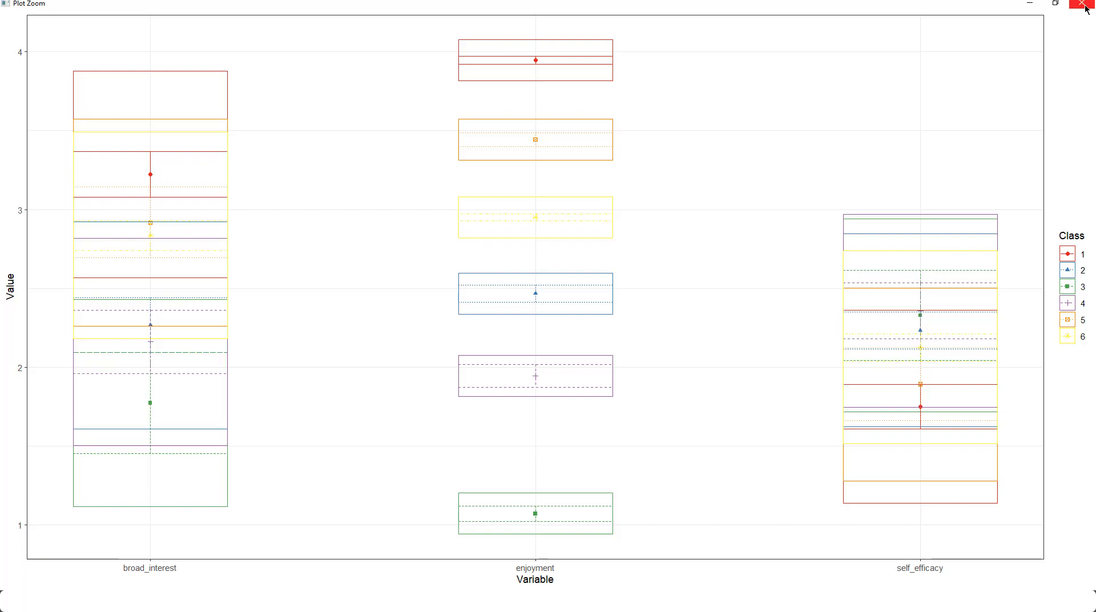
left_click(1085, 6)
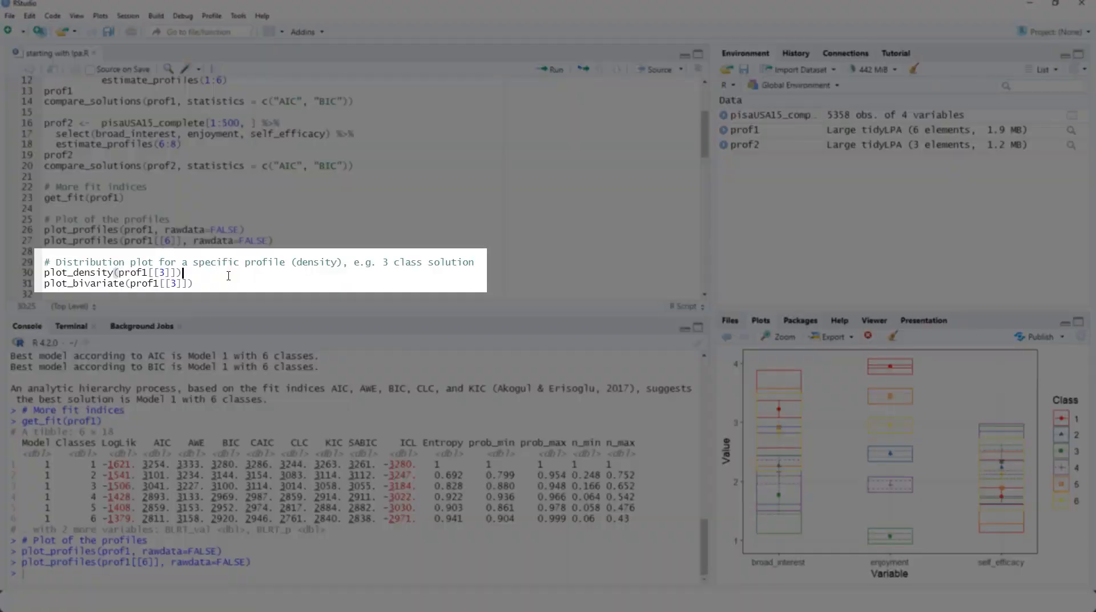
left_click(776, 337)
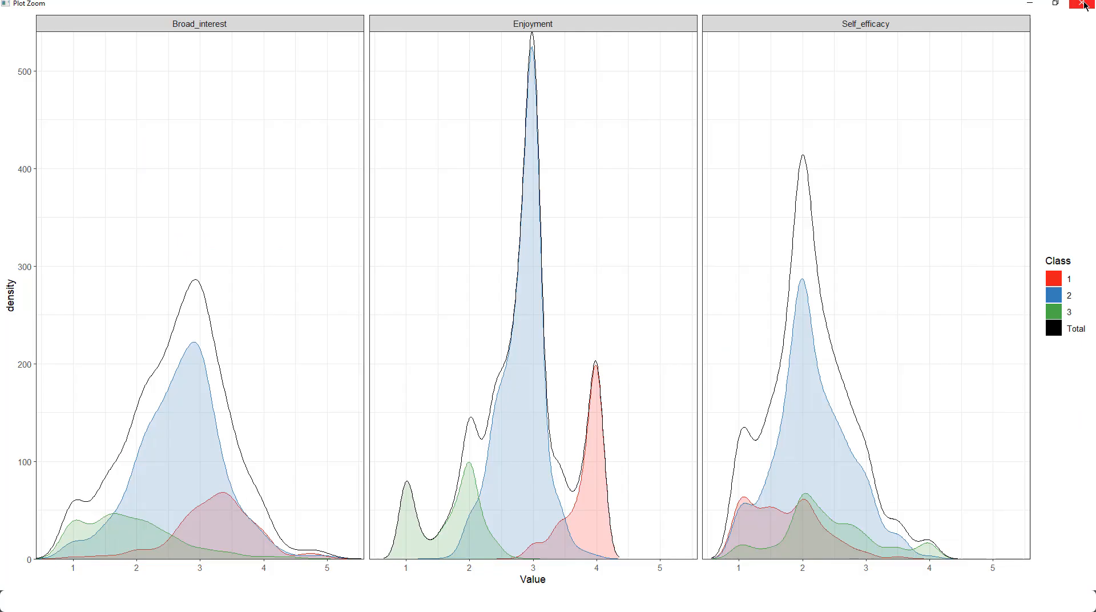
left_click(1085, 6)
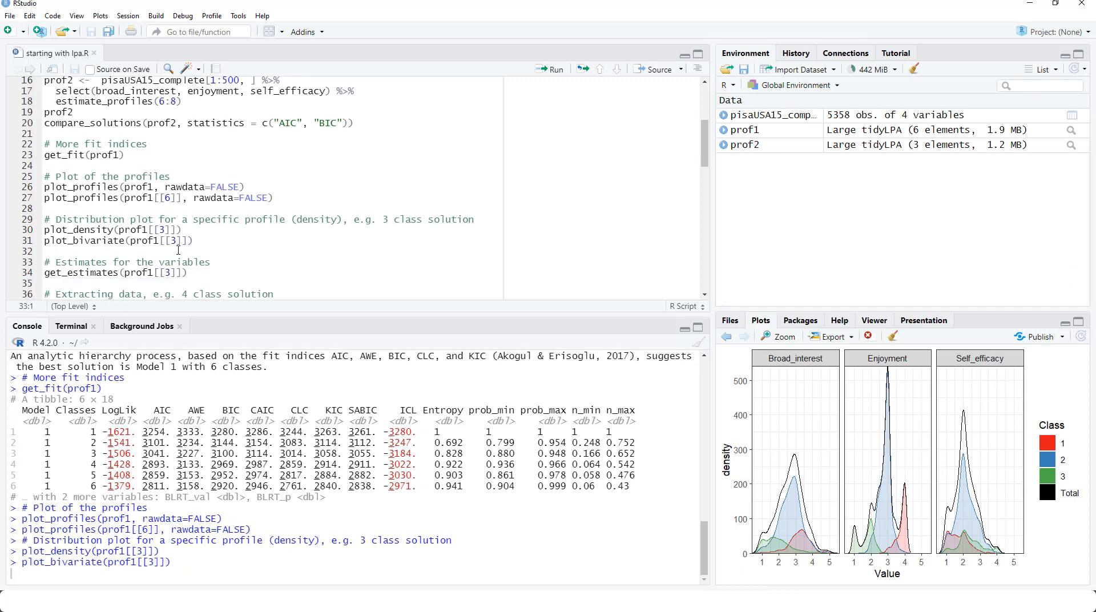
Step: Print the means and variances per class for prof1's three-class solution
left_click(779, 336)
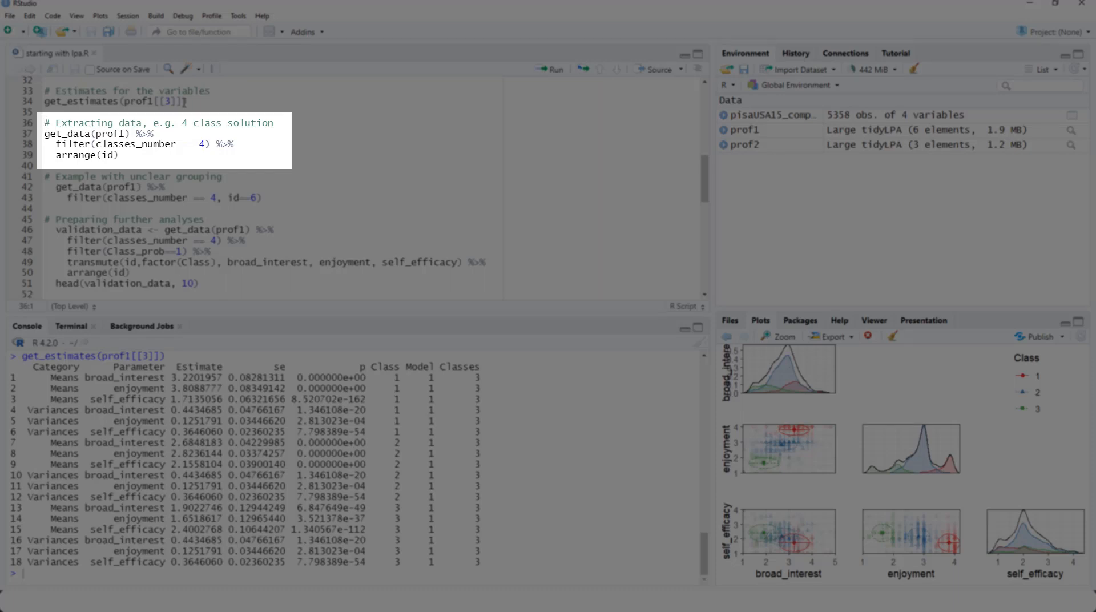
Step: Run get_data(prof1) filtered to four classes and arranged by id, printing the 2,000-row tibble
left_click(44, 133)
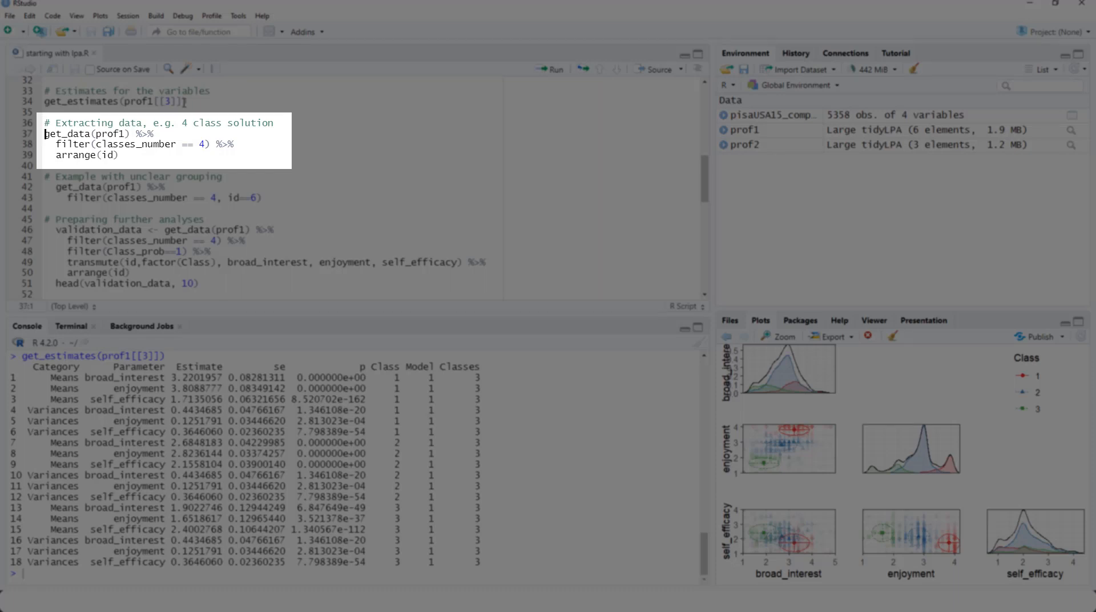
left_click(44, 133)
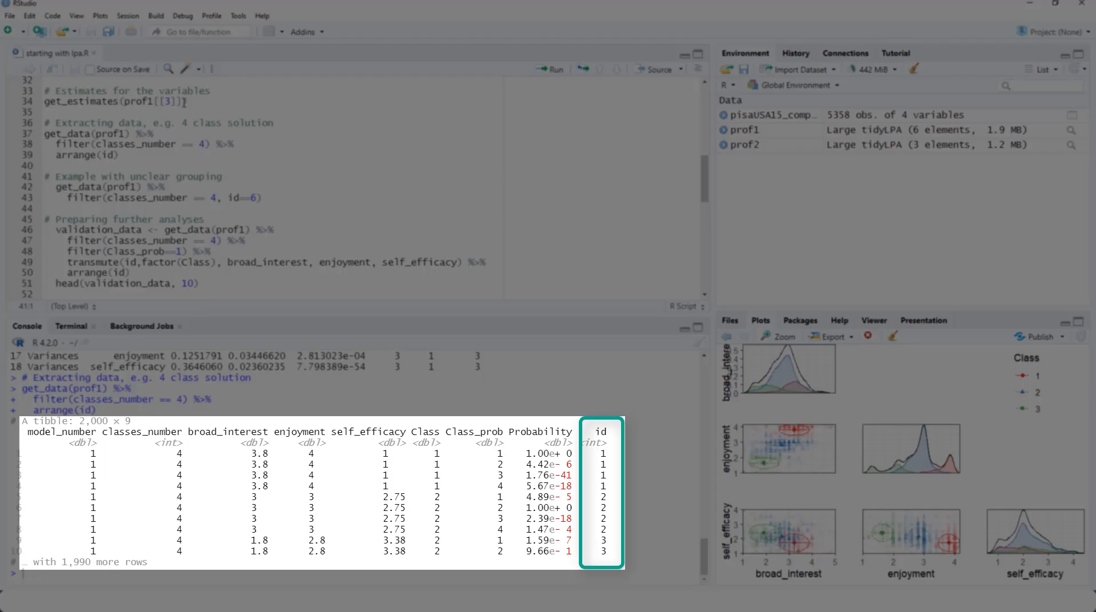
left_click(44, 175)
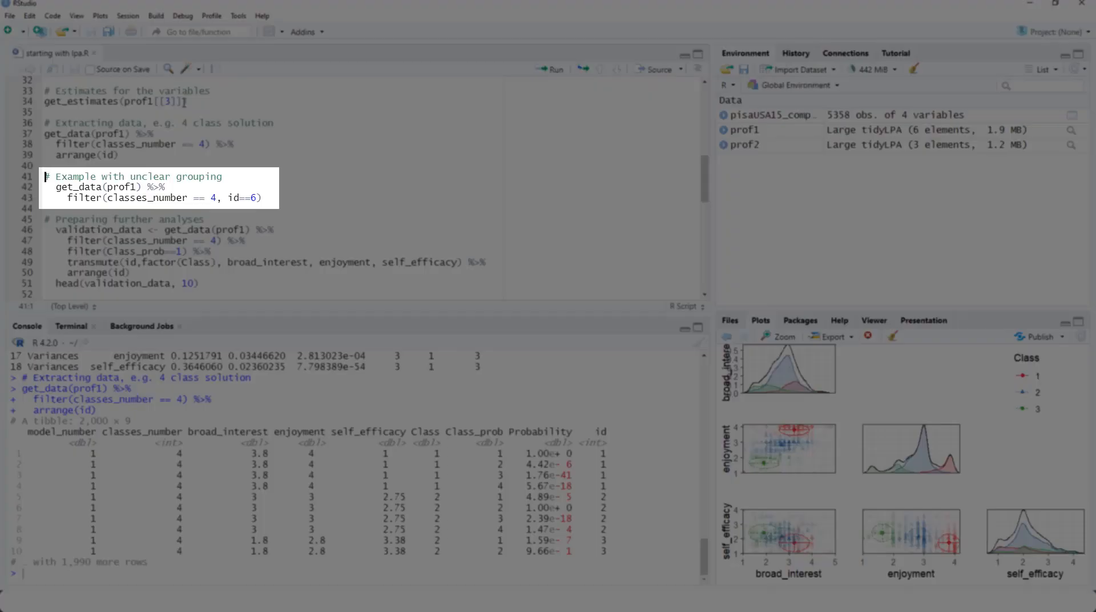
Step: Build validation_data from certain four-class cases and show its first ten rows
left_click(551, 69)
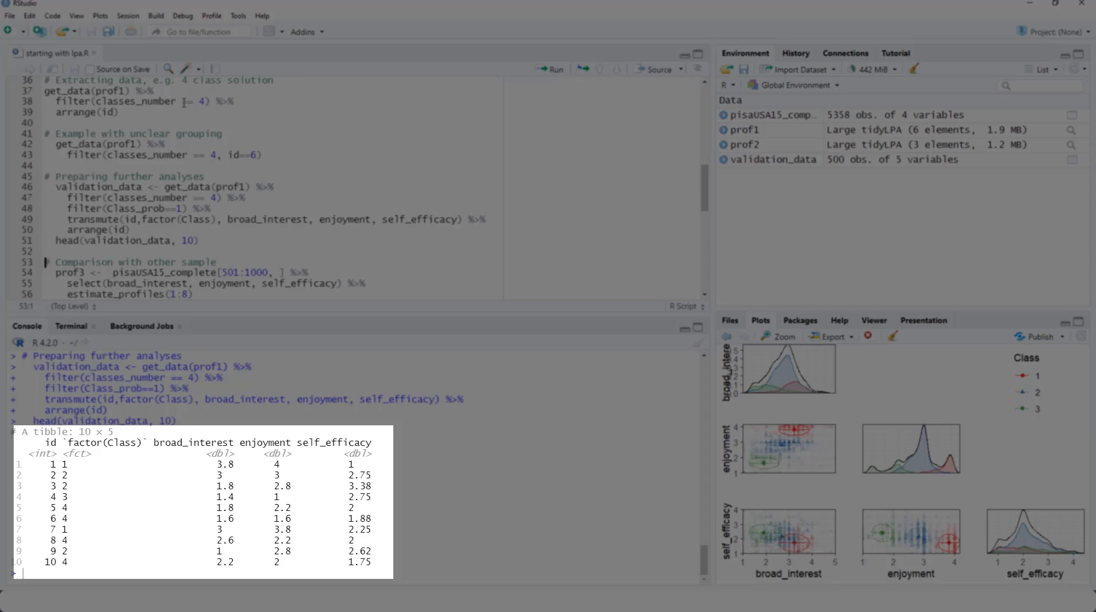
Step: Fit 1–8 profiles on rows 501–1000 as prof3 and compare them by AIC and BIC
scroll("down", 3)
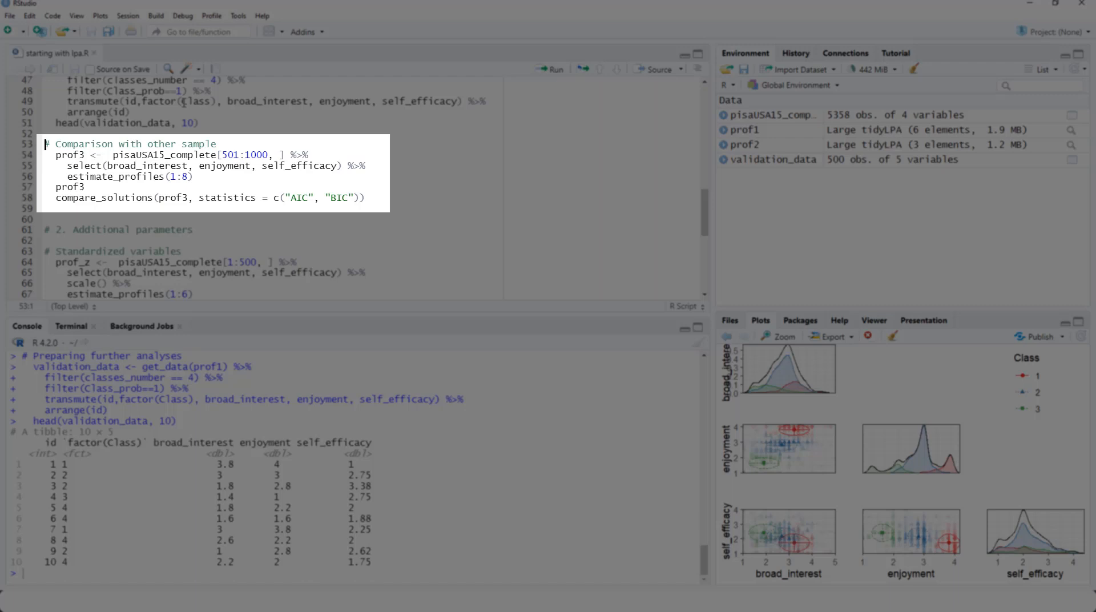
left_click(46, 144)
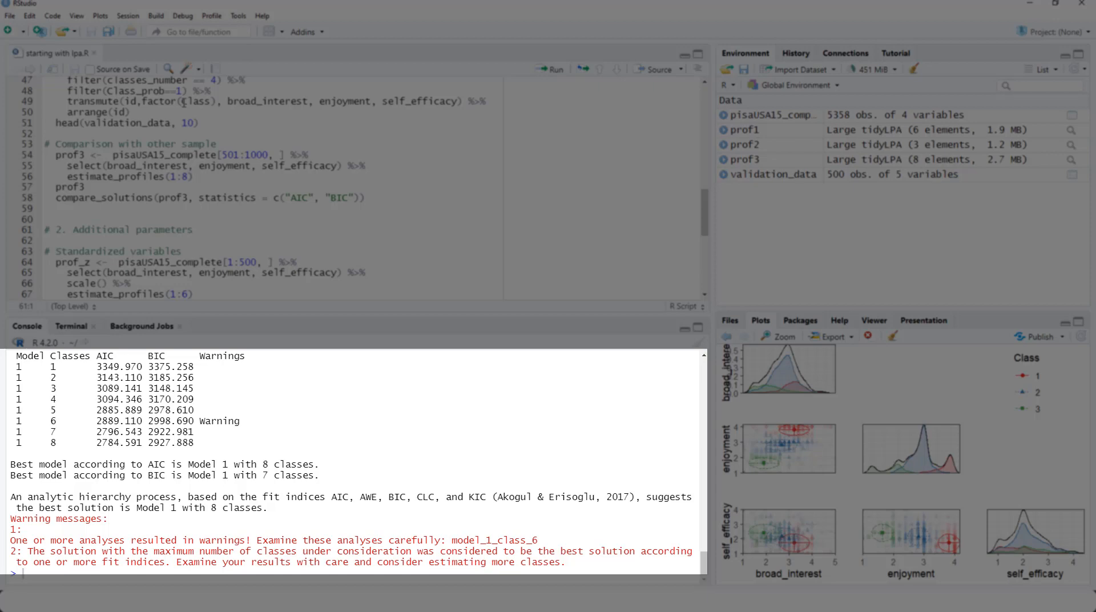
scroll("down", 3)
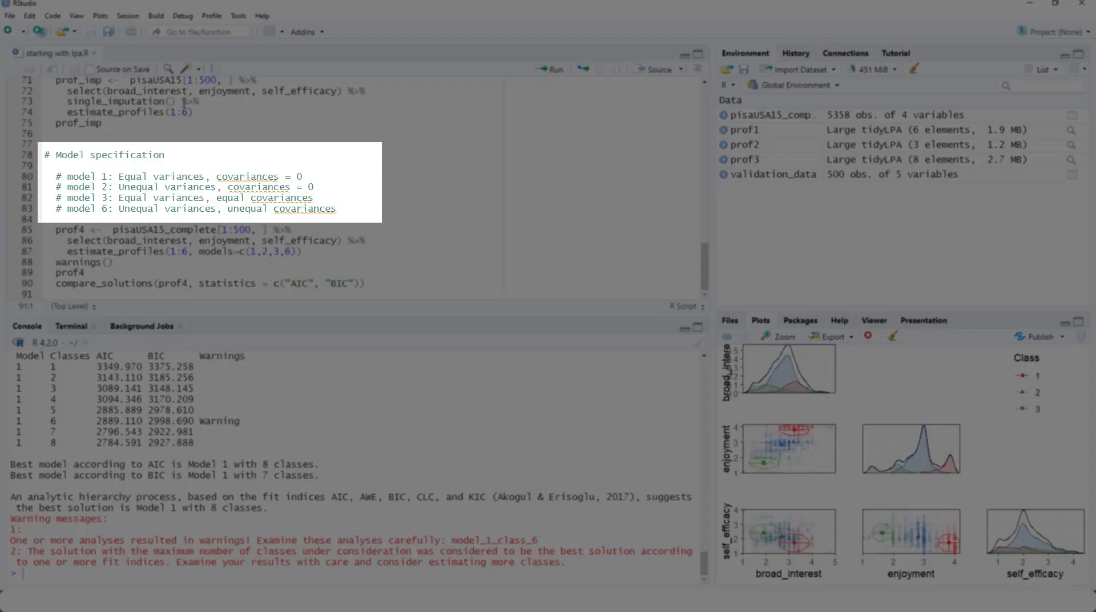
left_click(44, 295)
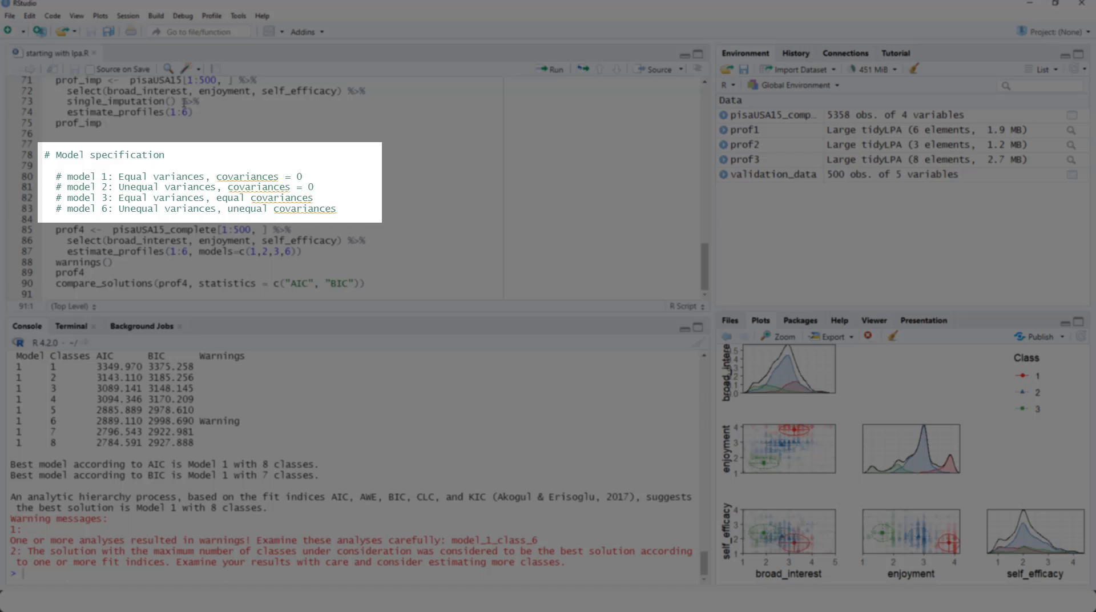
left_click(44, 295)
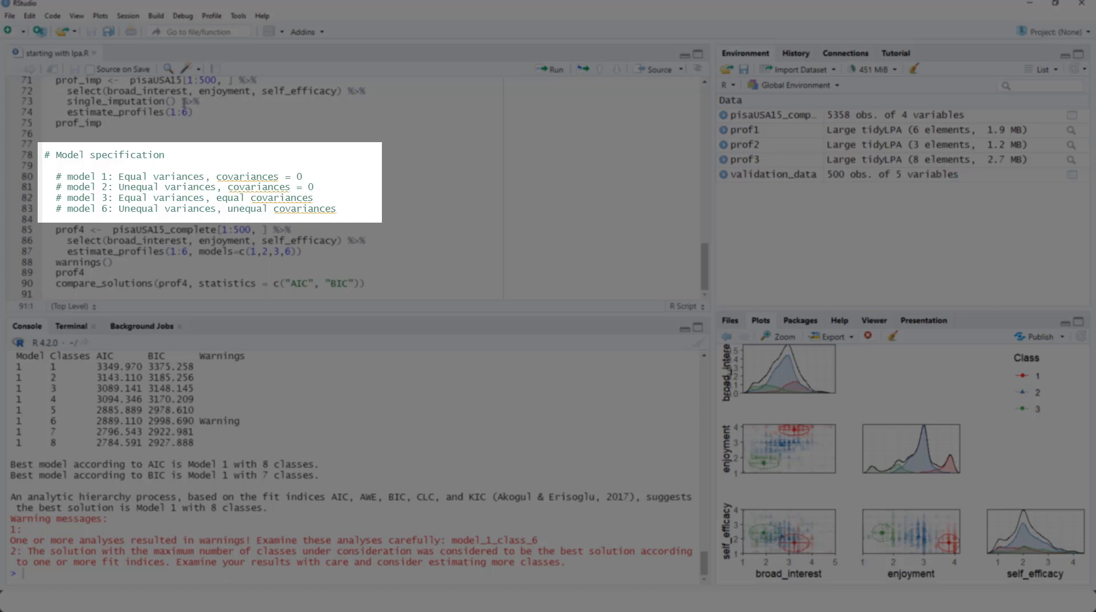
left_click(46, 293)
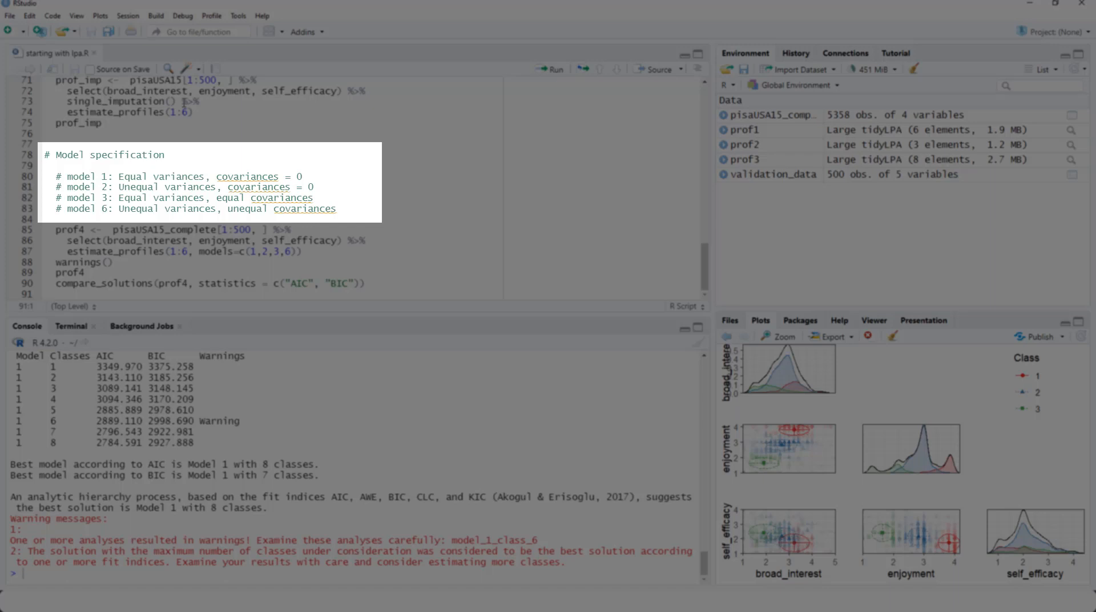
left_click(45, 294)
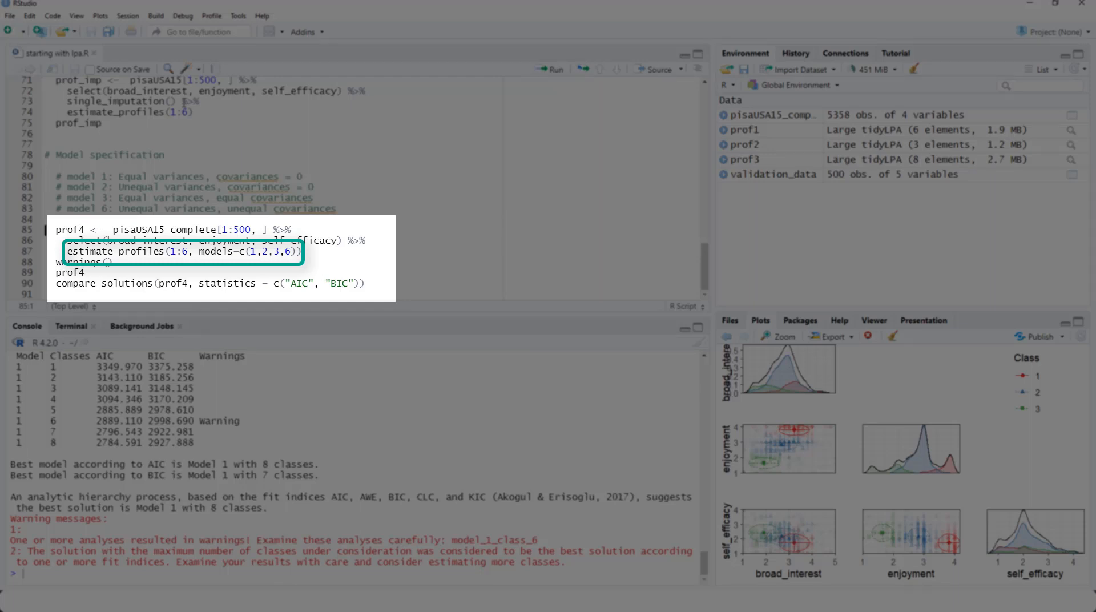
Step: Fit prof4 with 1–6 profiles under models 1, 2, 3 and 6 and compare by AIC and BIC
left_click(551, 69)
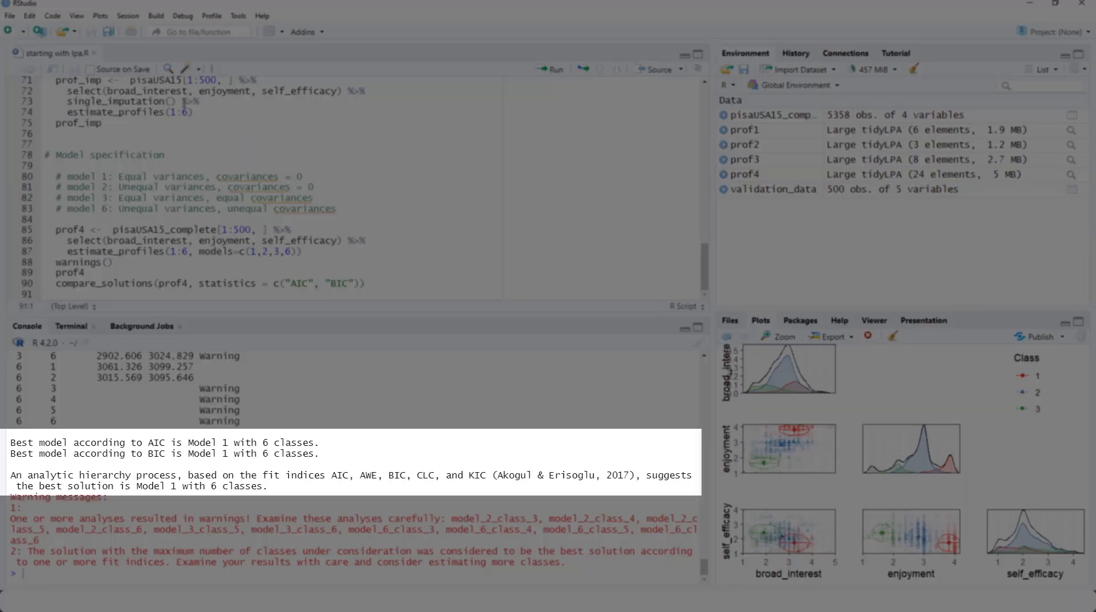
left_click(45, 294)
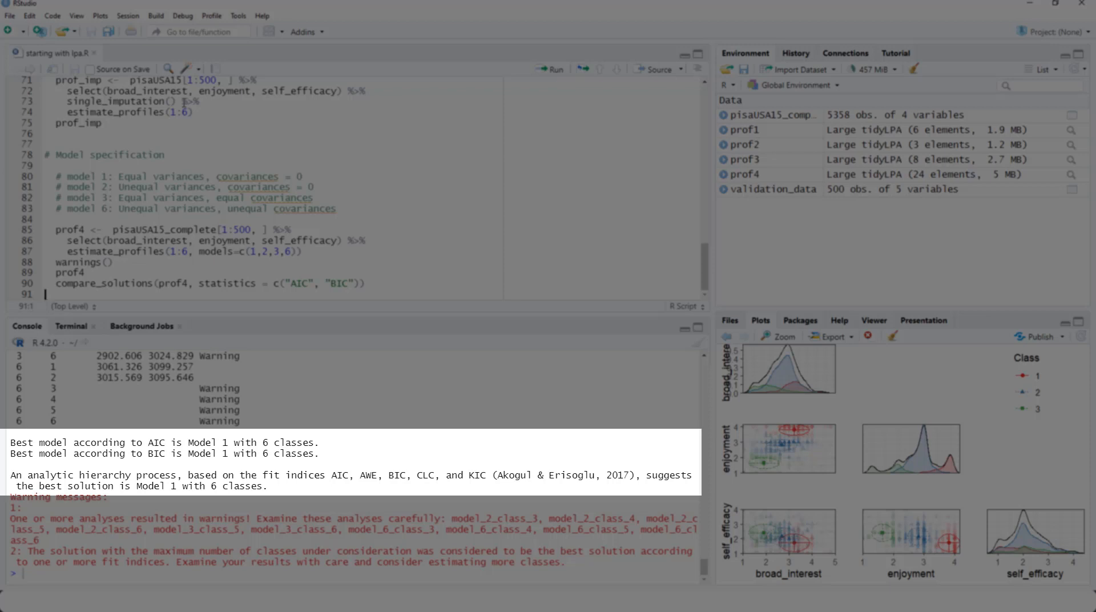